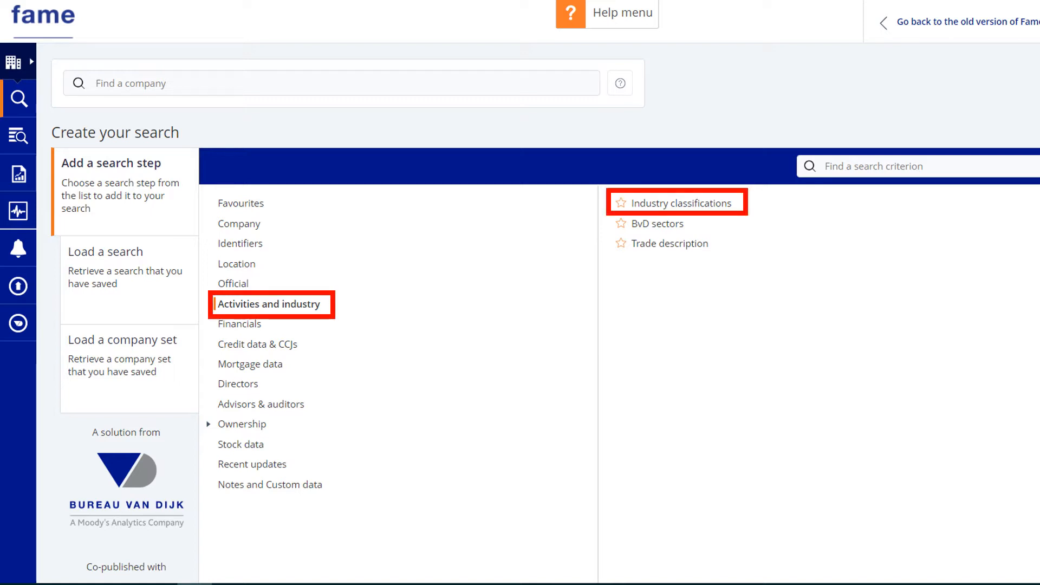
- Open the Industry classifications search step under Activities and industry
left_click(679, 202)
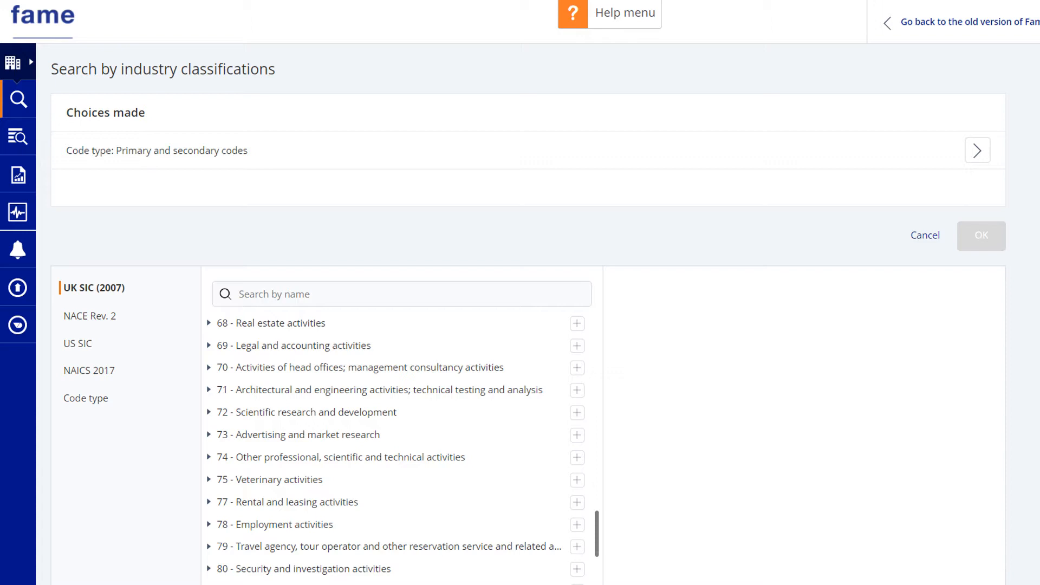
- Select UK SIC code 71111 Architectural activities and confirm it
left_click(97, 288)
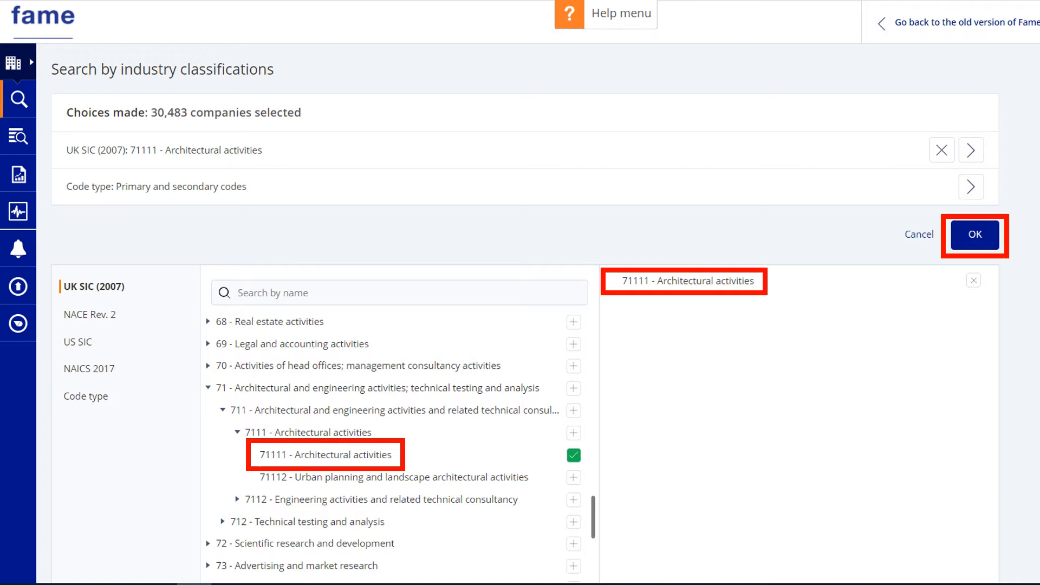
left_click(975, 233)
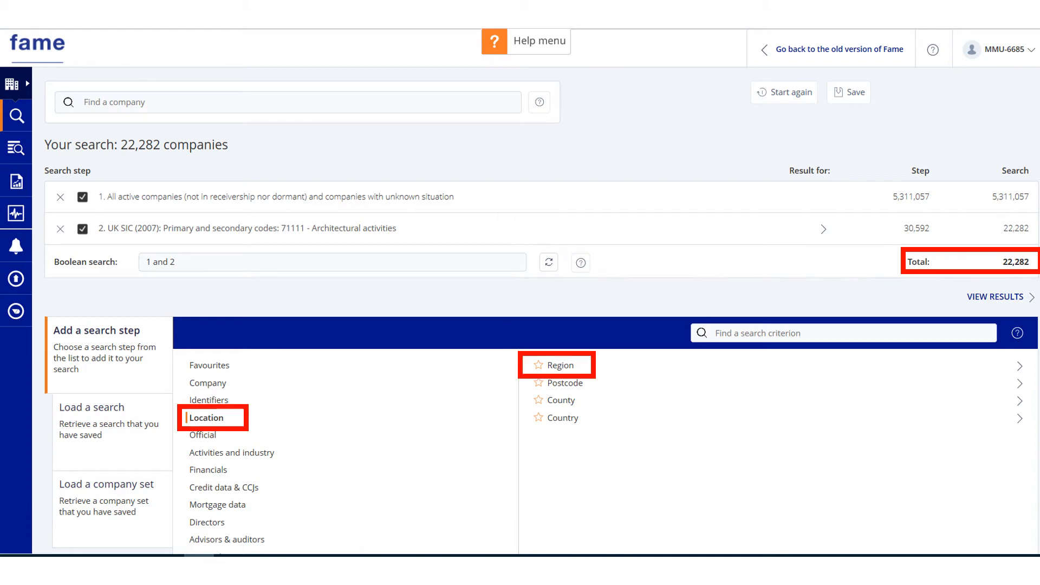
- Add a region step for the Manchester (M) postal region, leaving 272 companies
left_click(561, 365)
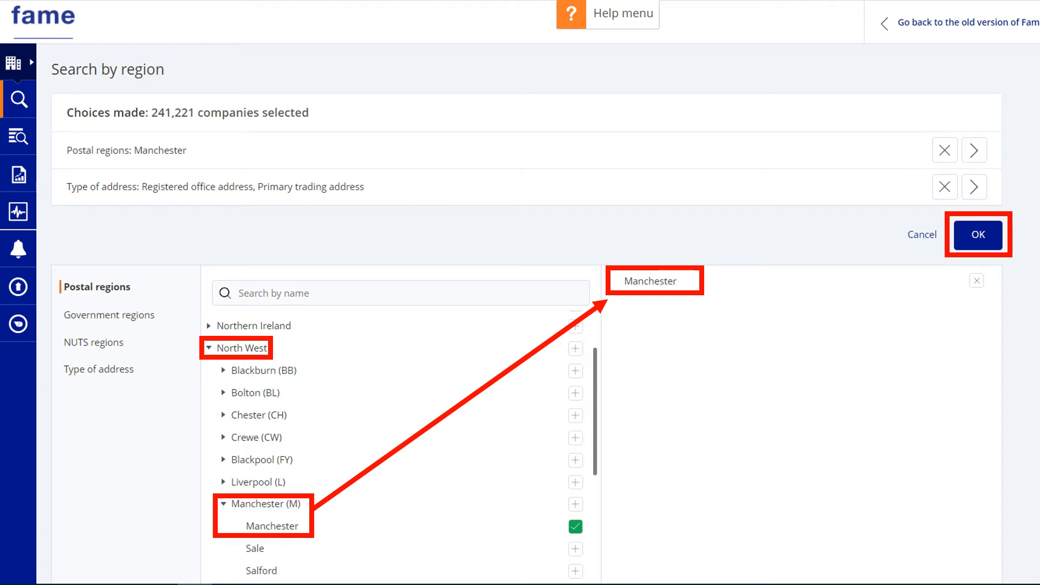
left_click(980, 234)
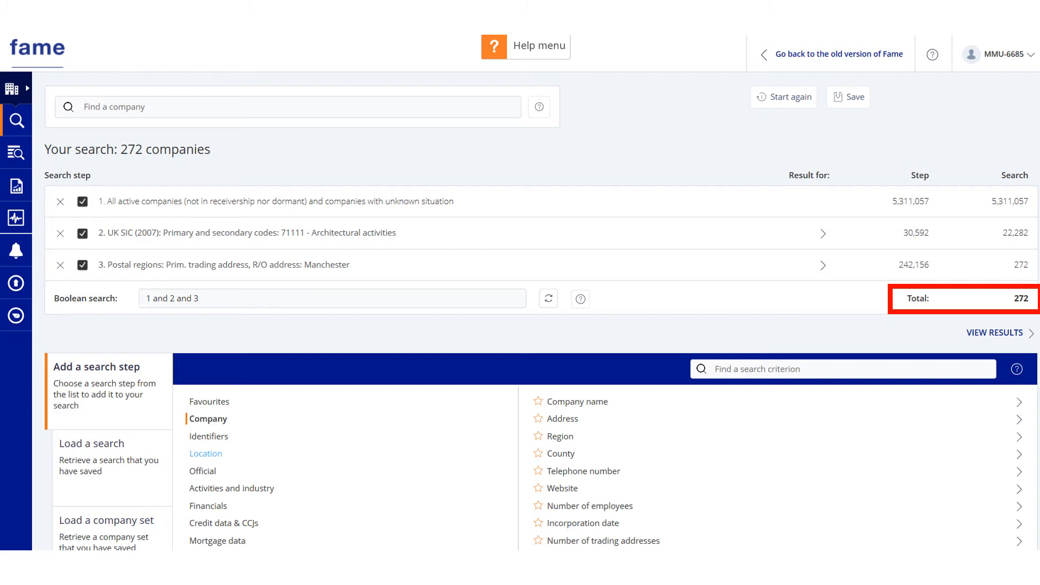
left_click(207, 419)
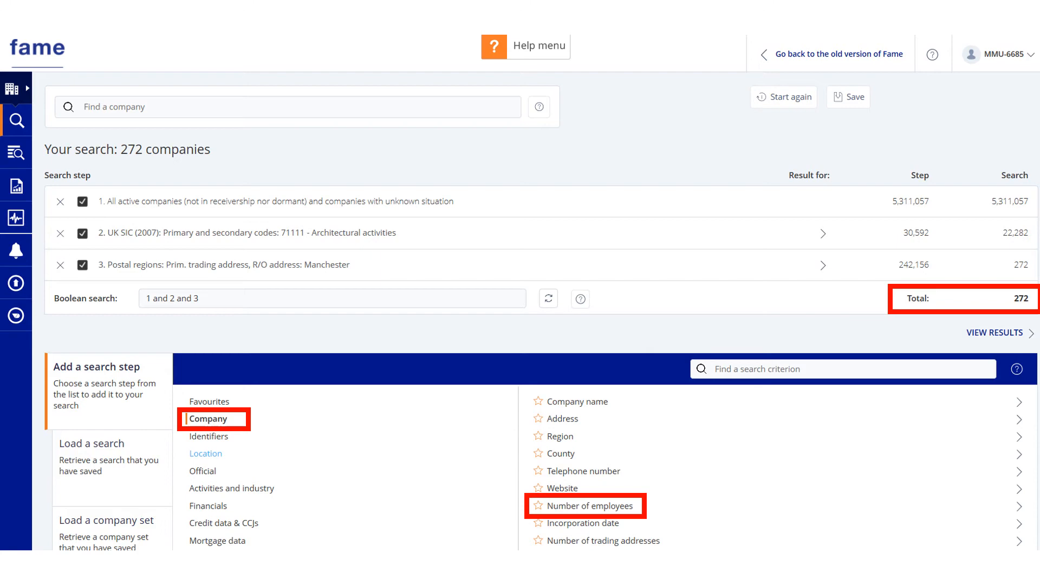
- Add a number-of-employees step with minimum 1 and maximum 250
left_click(591, 506)
type("250")
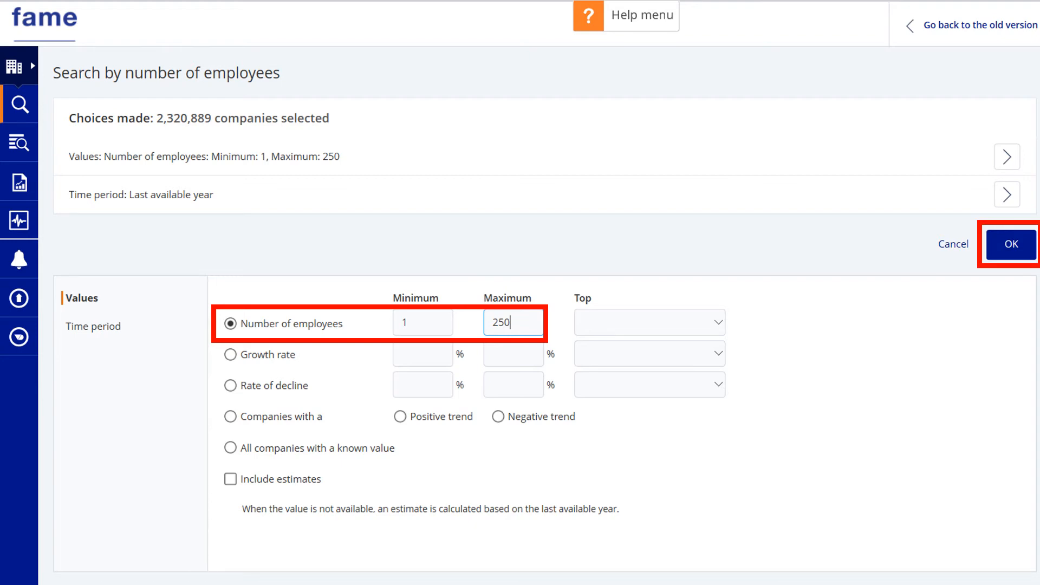
left_click(1010, 244)
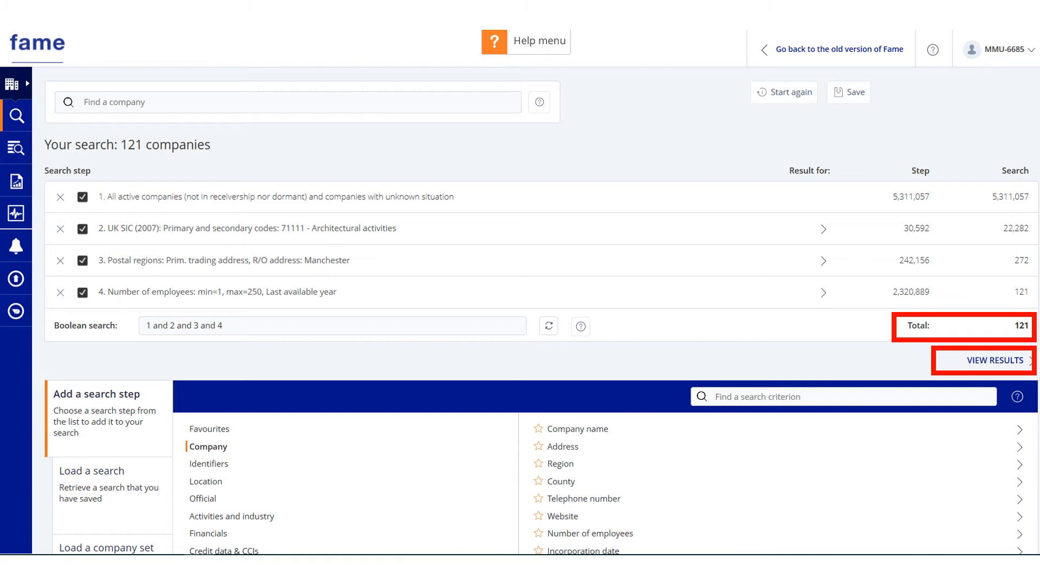
- View the results table of the 121 matching companies
left_click(995, 360)
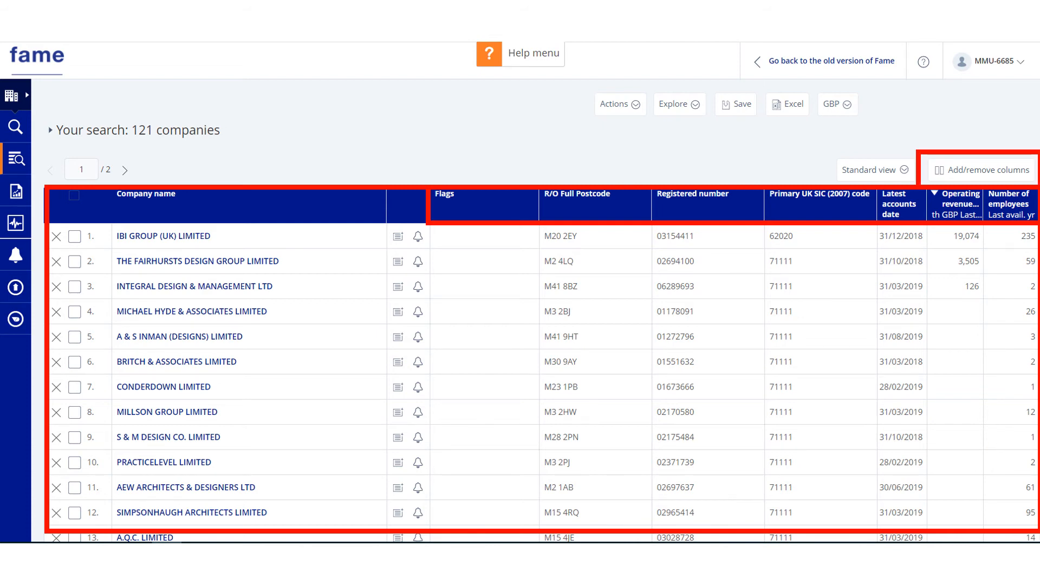
- Add Trade description, Website, SME indicator and Primary trading address columns and apply
left_click(985, 169)
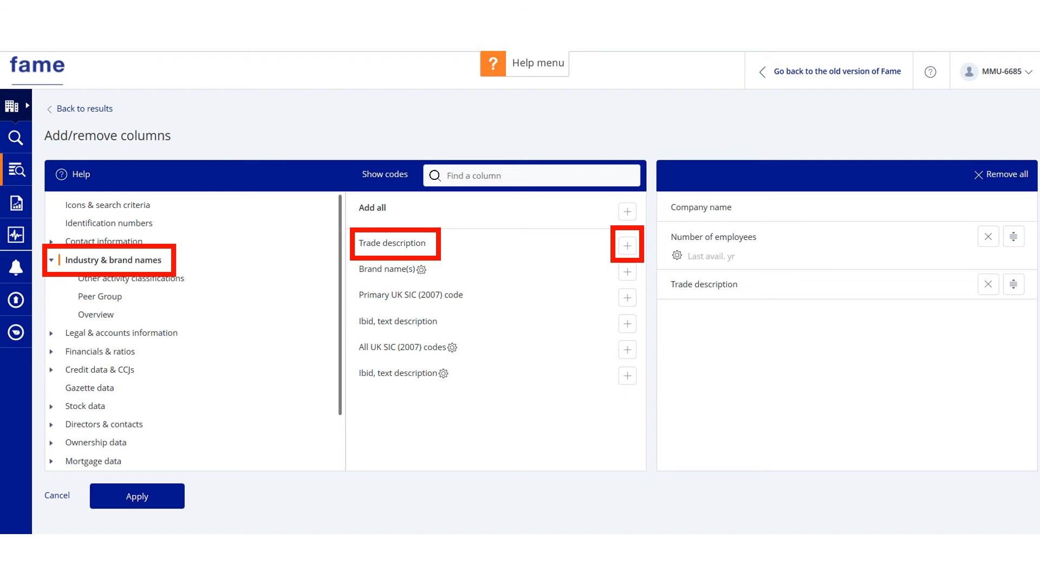
left_click(627, 244)
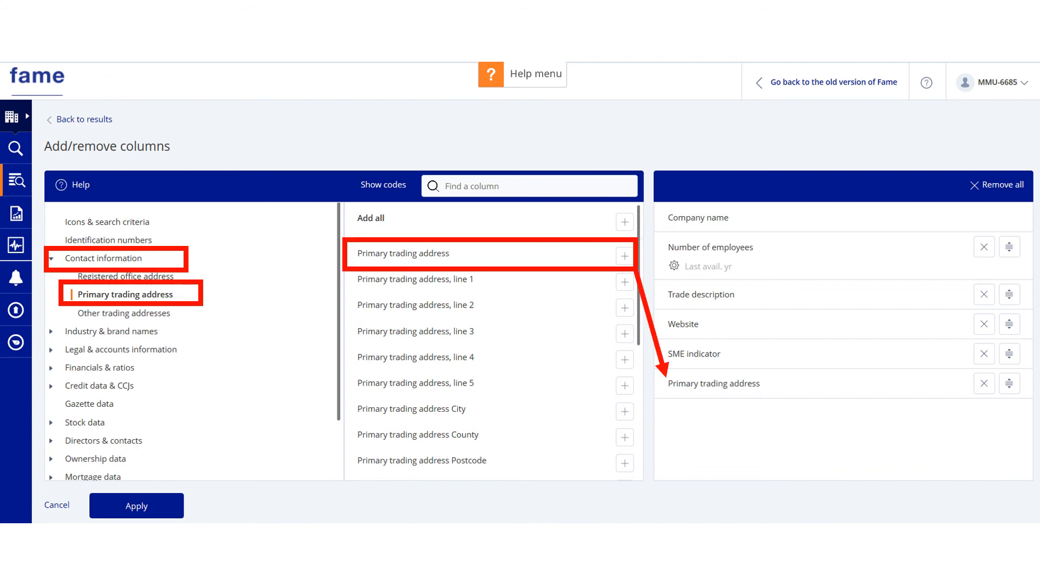
left_click(136, 506)
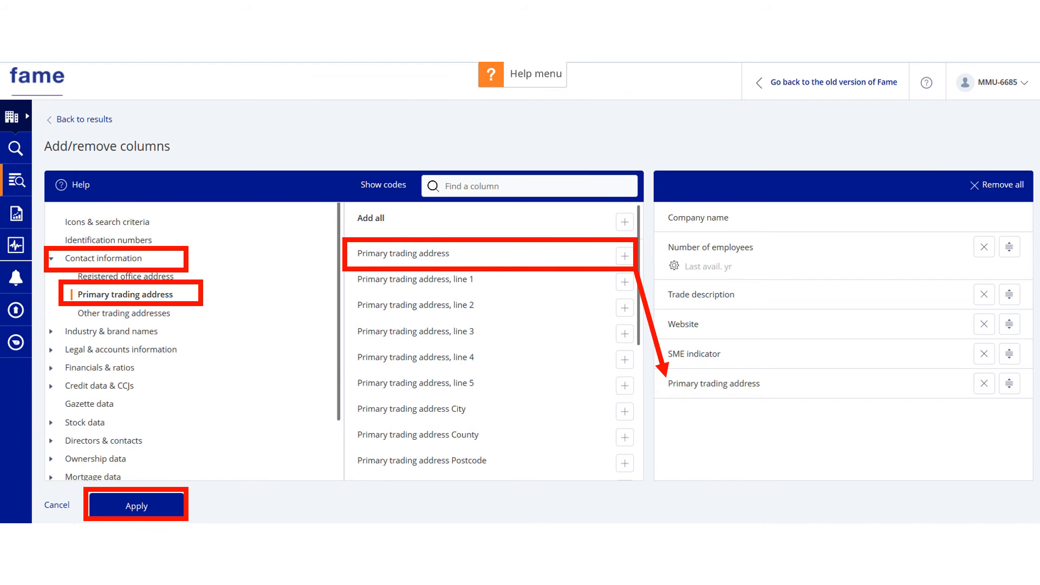
left_click(135, 505)
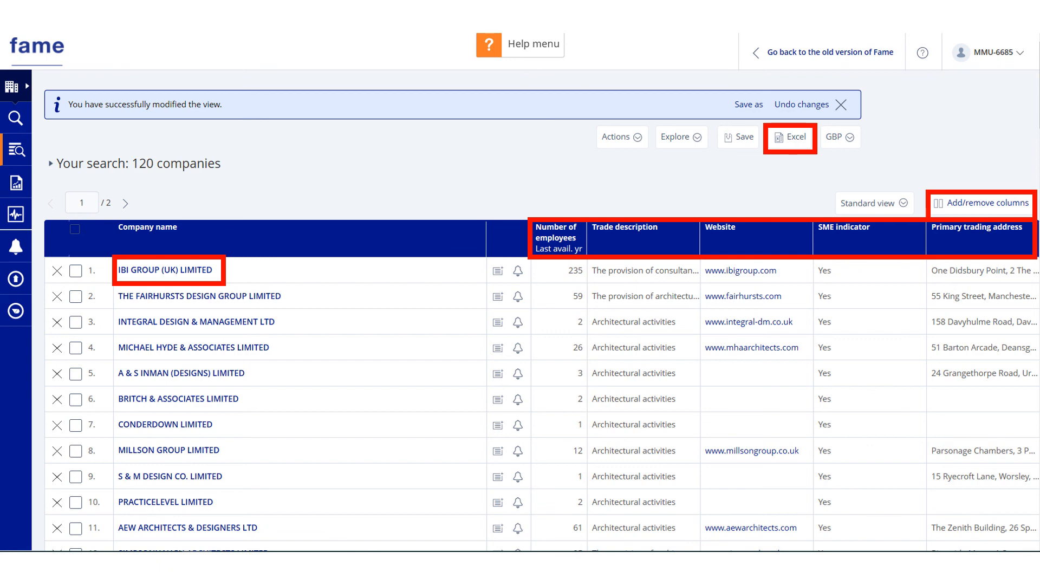
- Open IBI GROUP (UK) LIMITED's company report from the results table
left_click(166, 270)
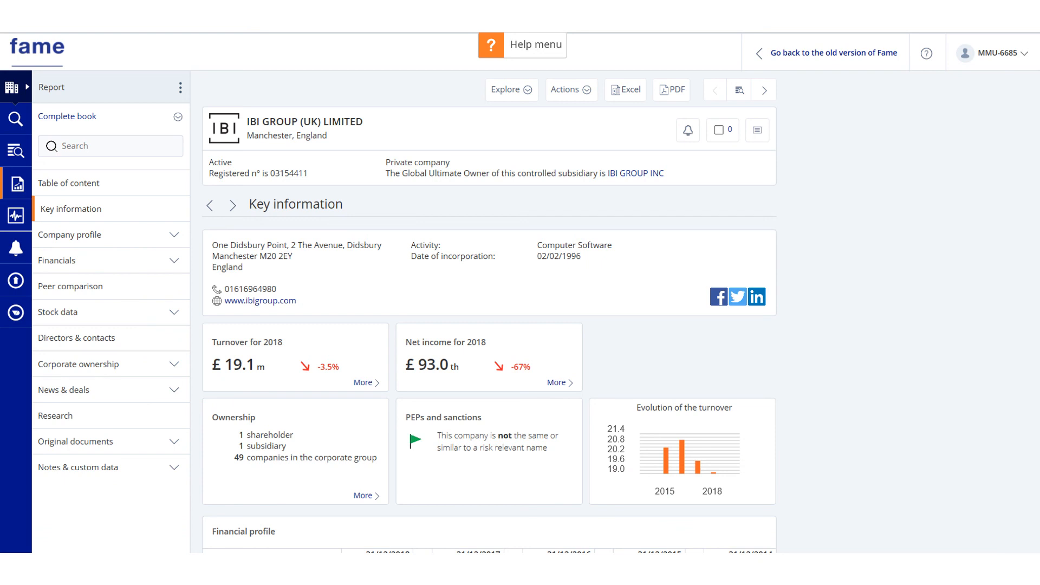